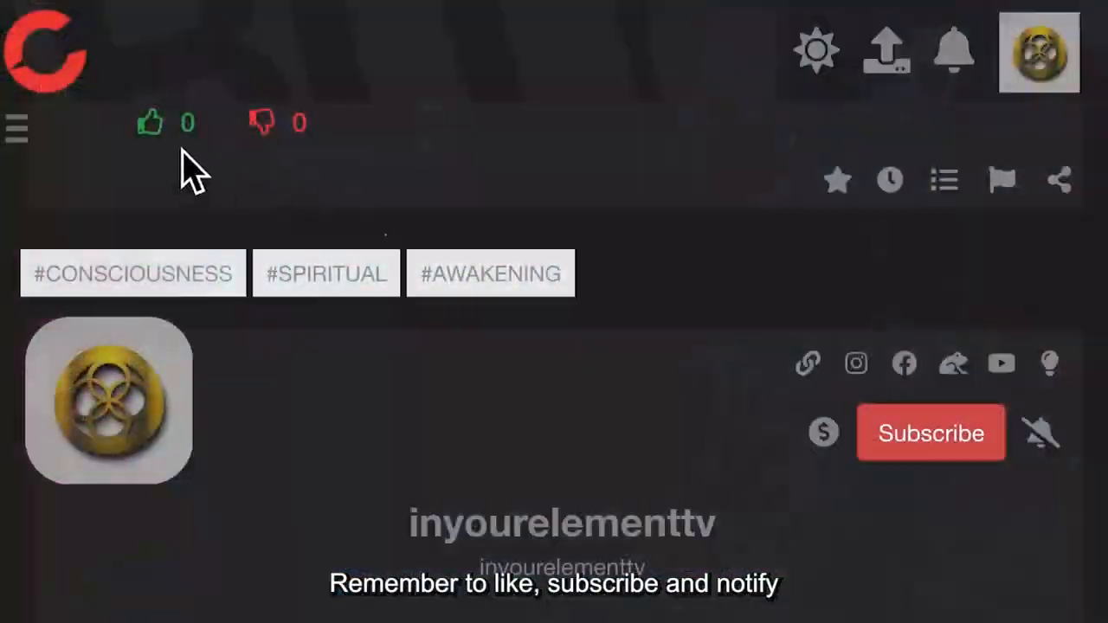
Step: Like the inyourelementtv video and subscribe to its channel with notifications on
left_click(149, 121)
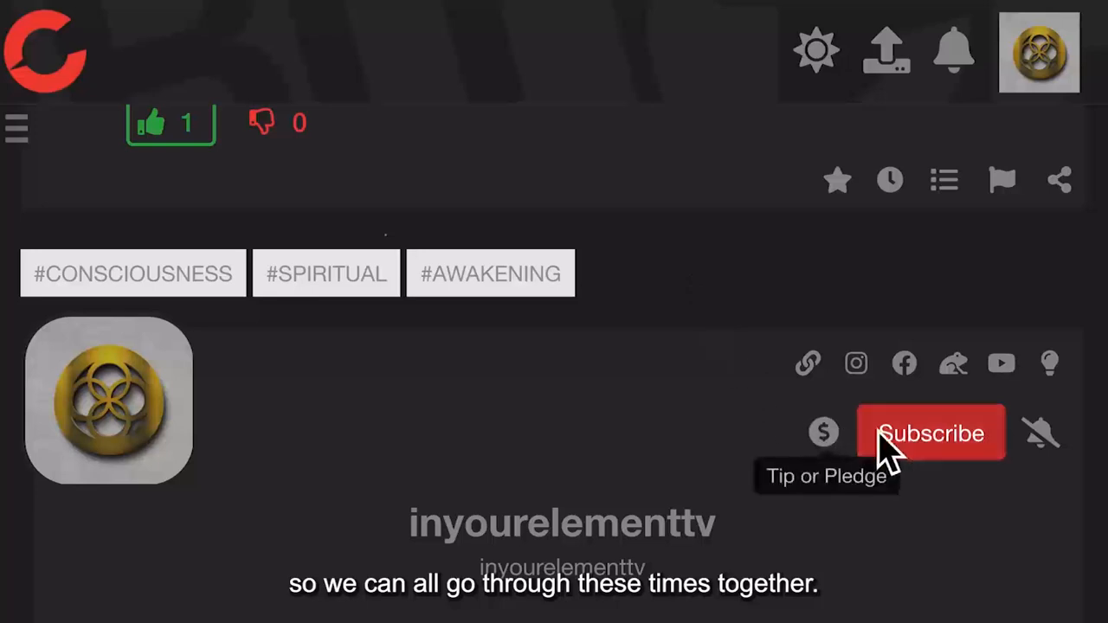
left_click(931, 433)
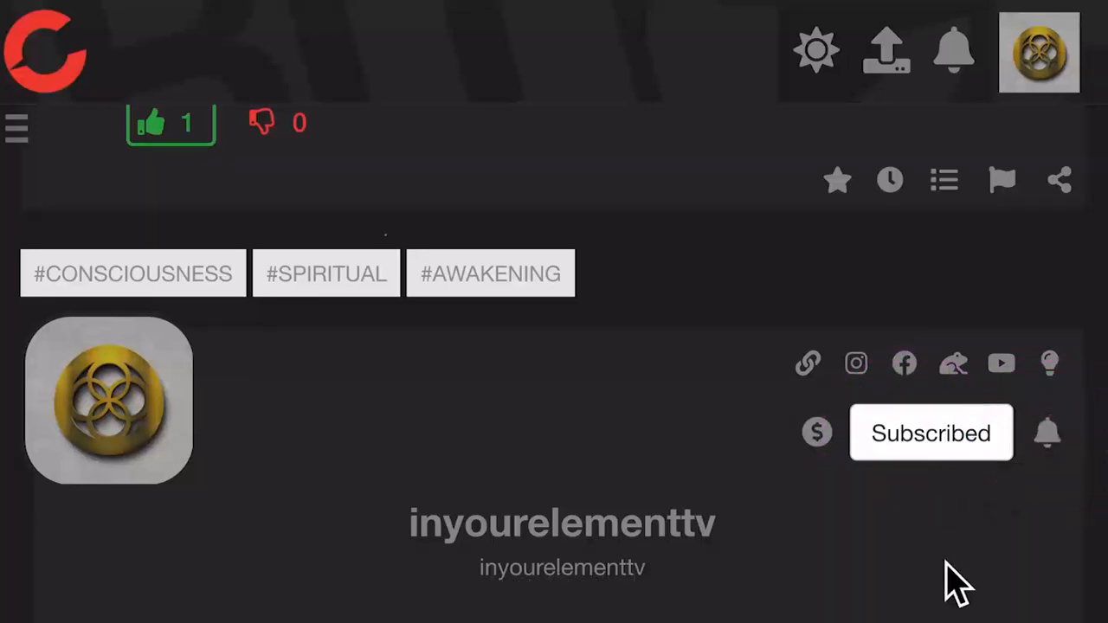